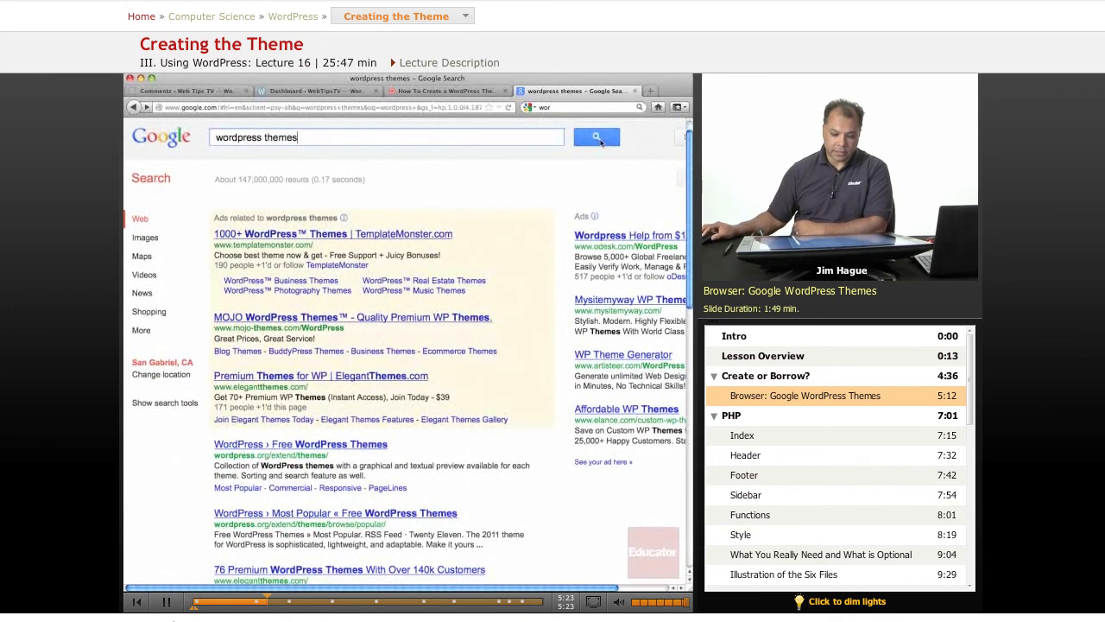
Step: Open the 'Free WordPress Themes | NewWpThemes.com' result from the Google results
scroll(down, 3)
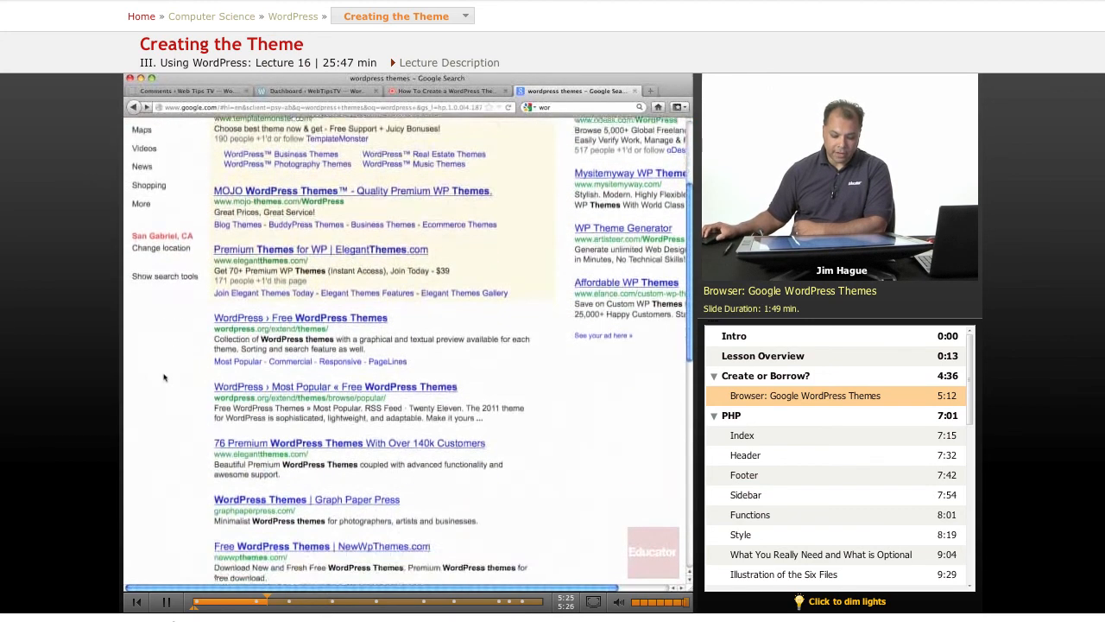
scroll(down, 3)
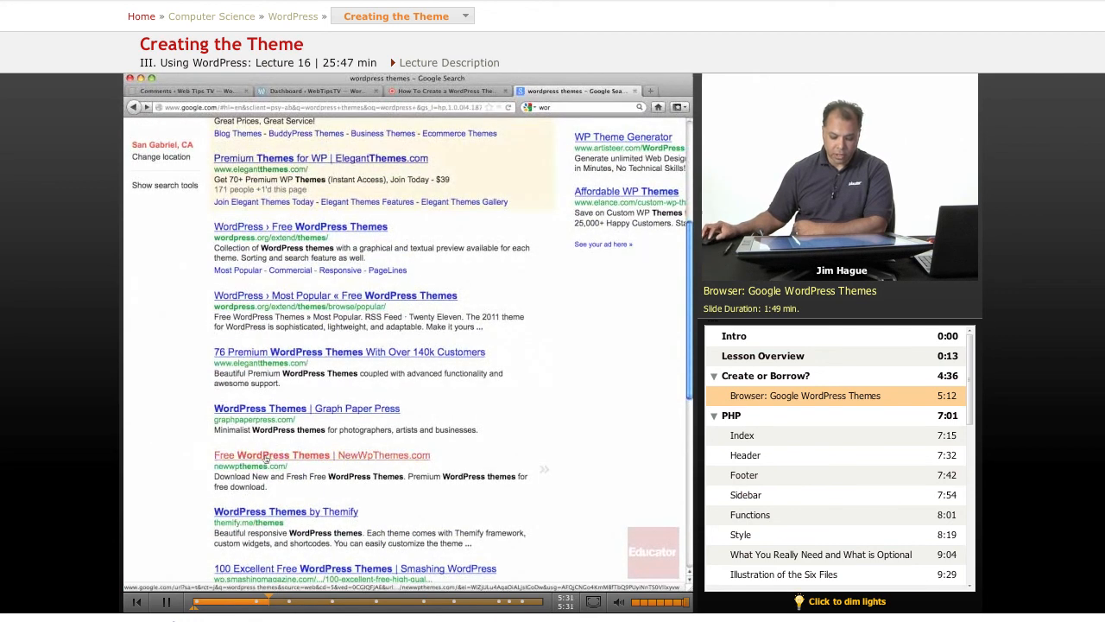
click(321, 455)
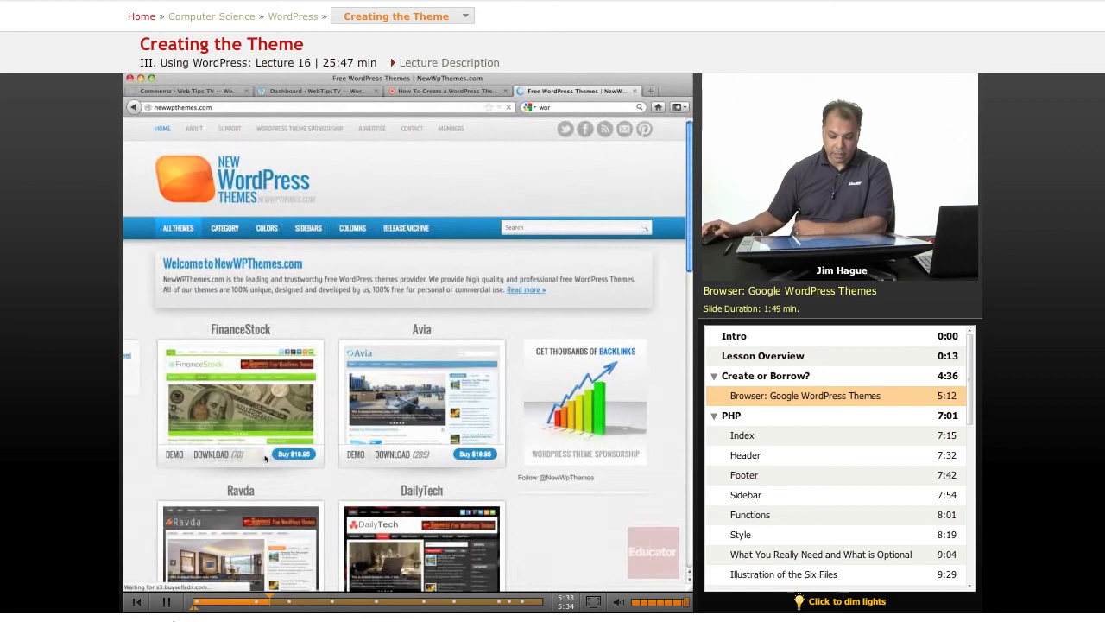
Step: Browse the NewWpThemes.com theme grid and go to listing page 4
scroll(down, 3)
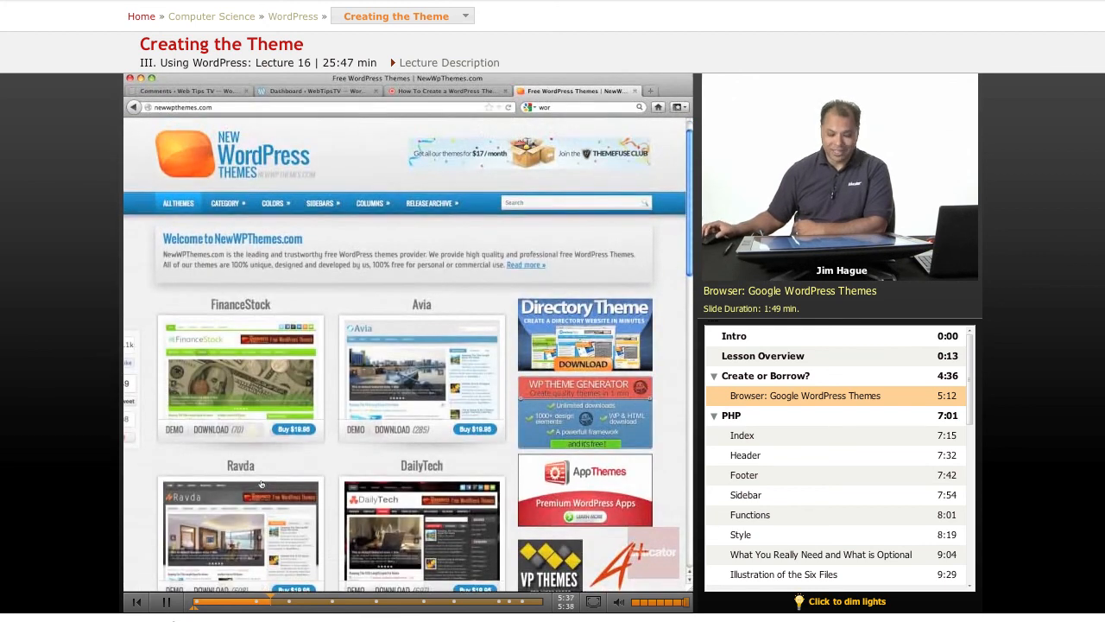
scroll(down, 3)
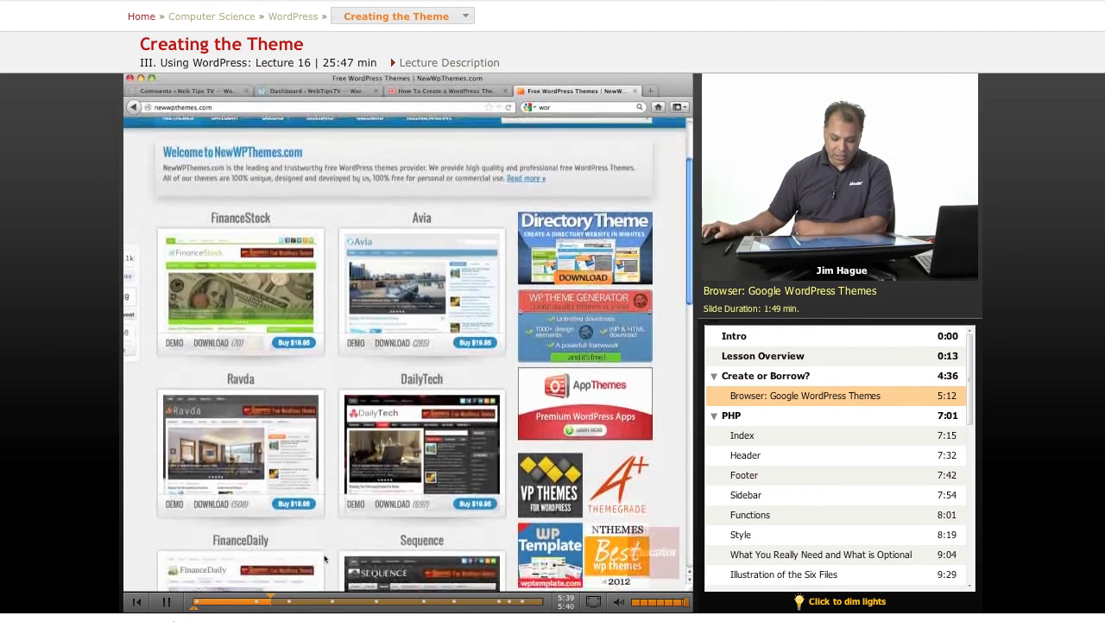
scroll(down, 3)
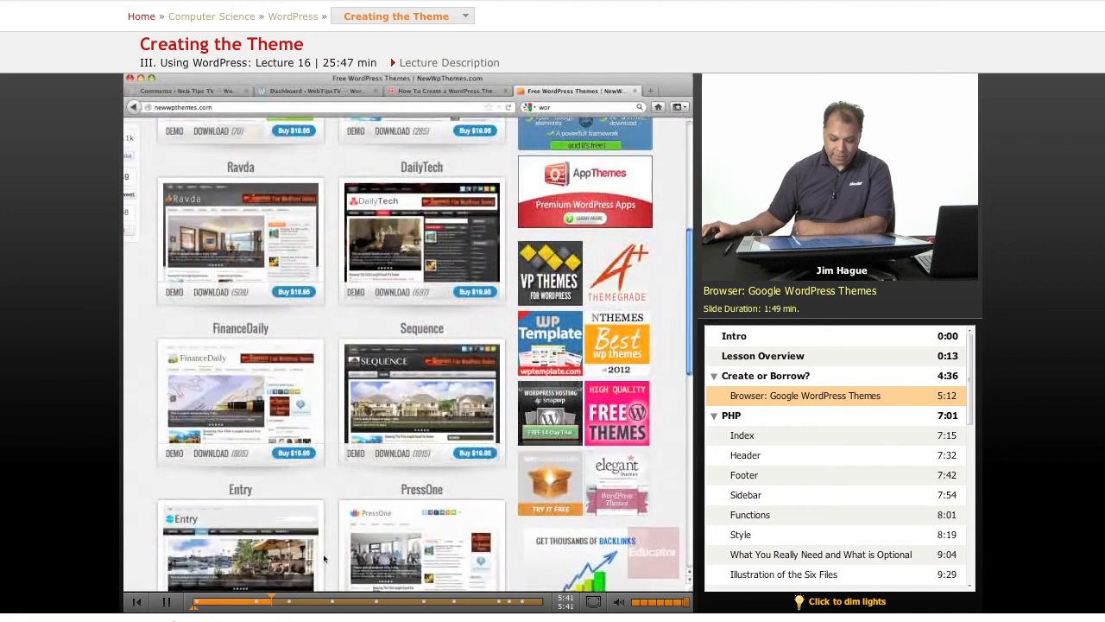
scroll(down, 3)
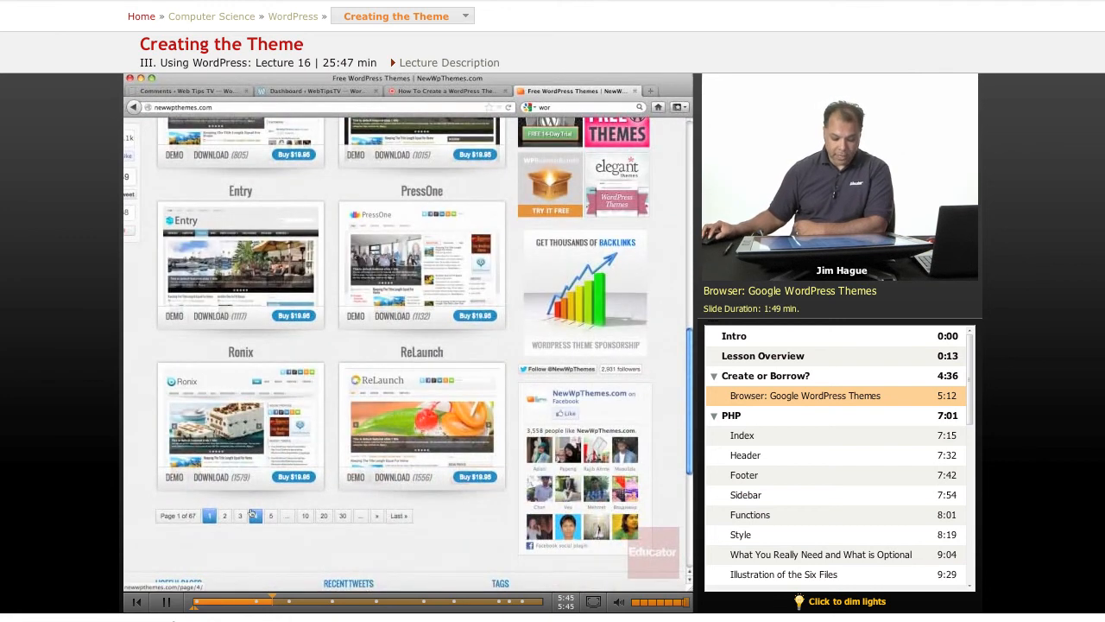
click(240, 515)
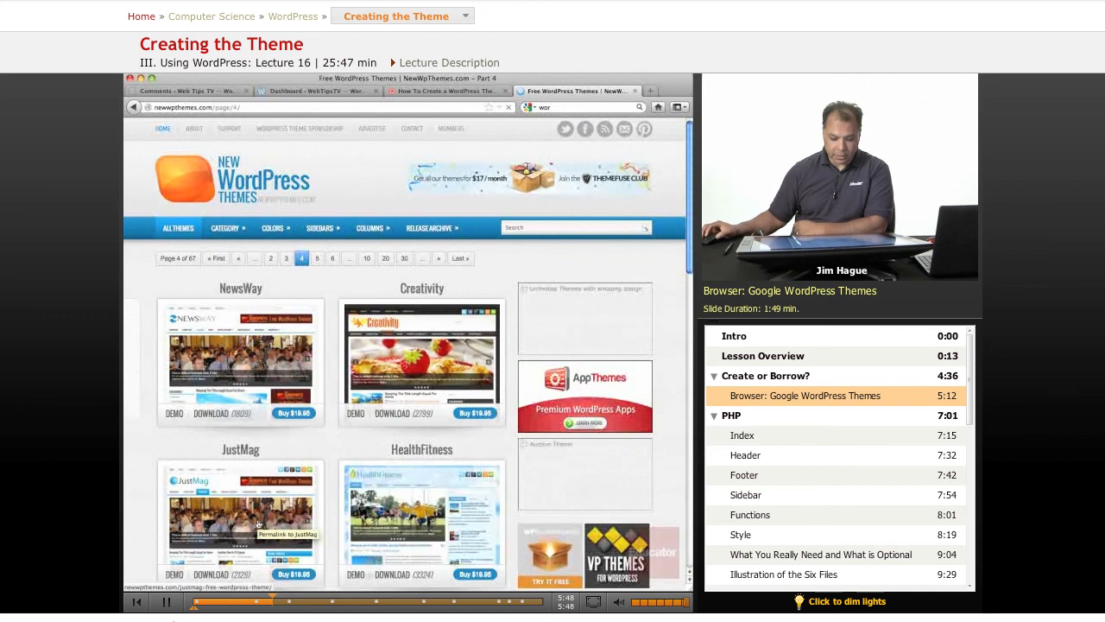
Step: Scroll page 4, then return to the Google 'wordpress themes' results
scroll(down, 3)
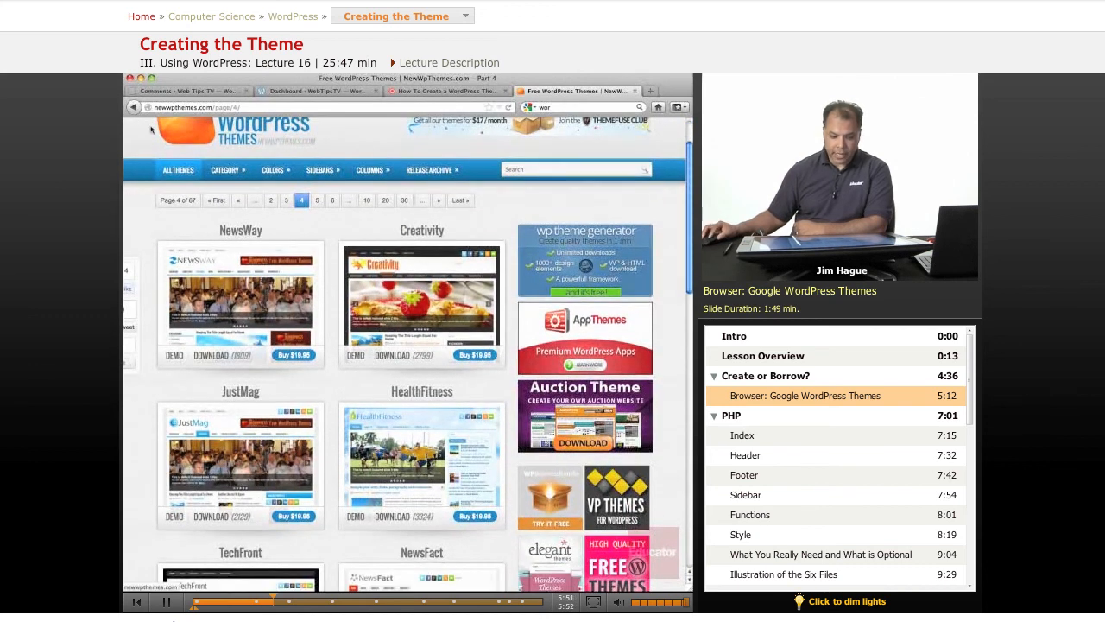
click(133, 107)
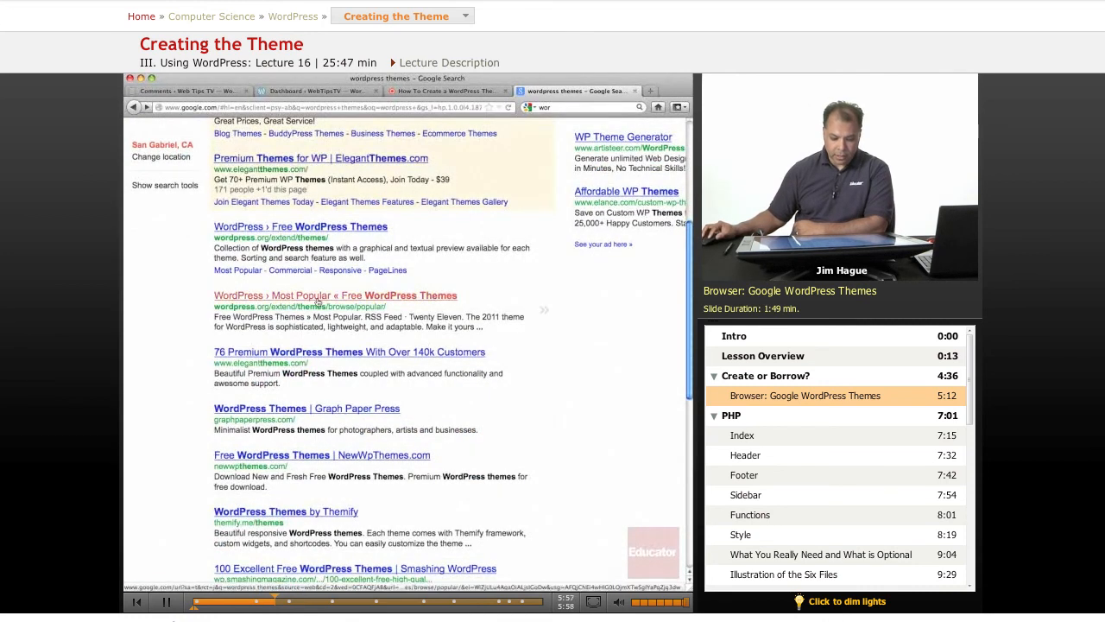
Step: Open the WordPress.org Most Popular free themes list and scroll through it
click(336, 295)
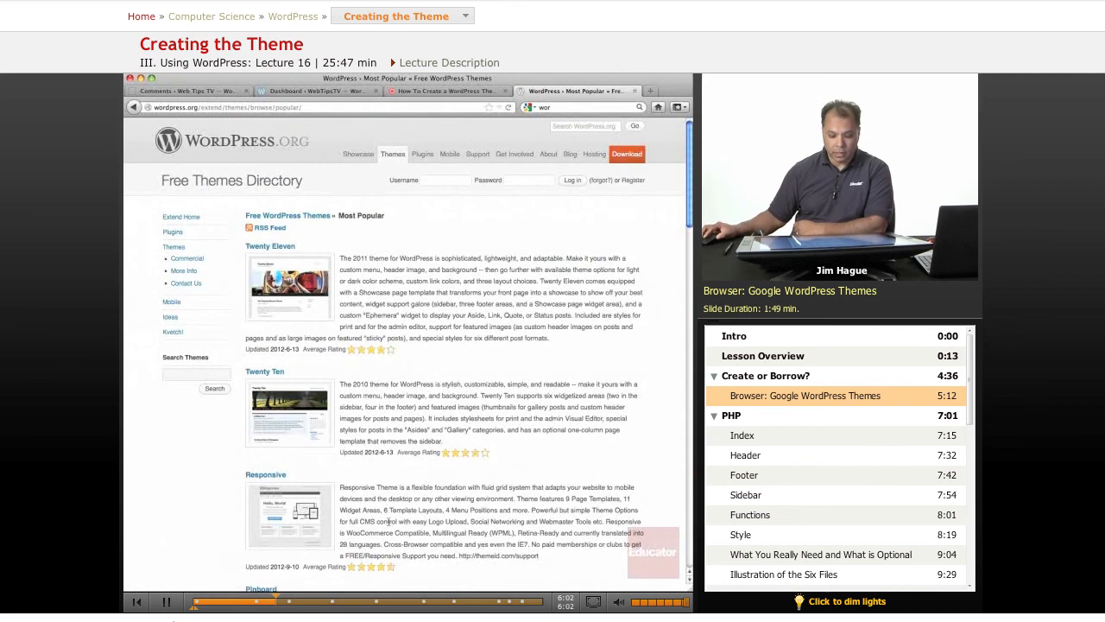
scroll(down, 3)
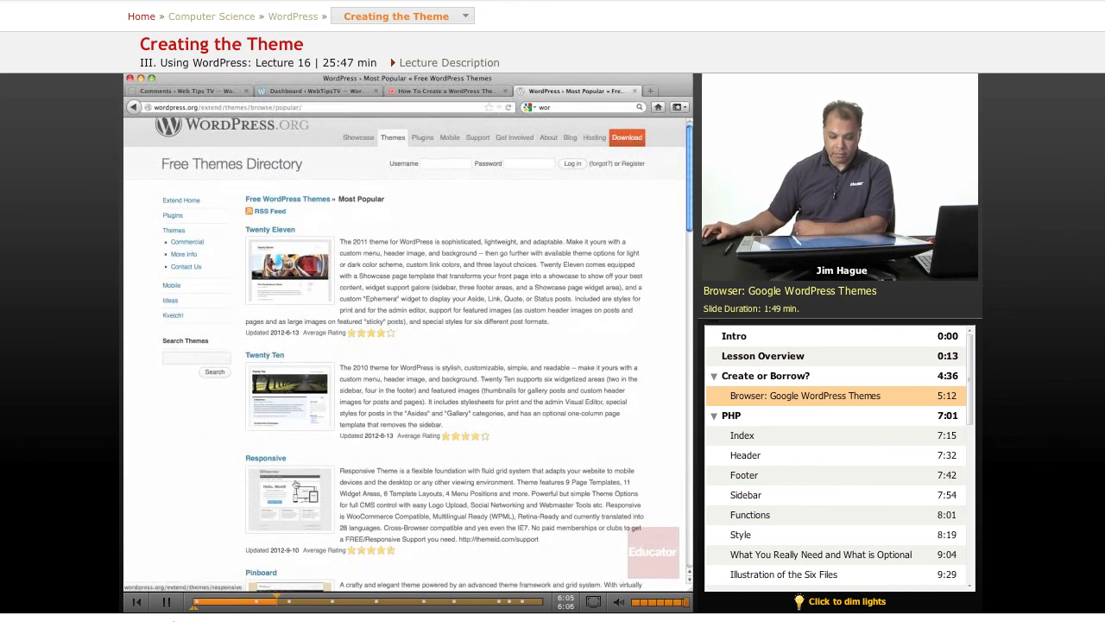
scroll(down, 3)
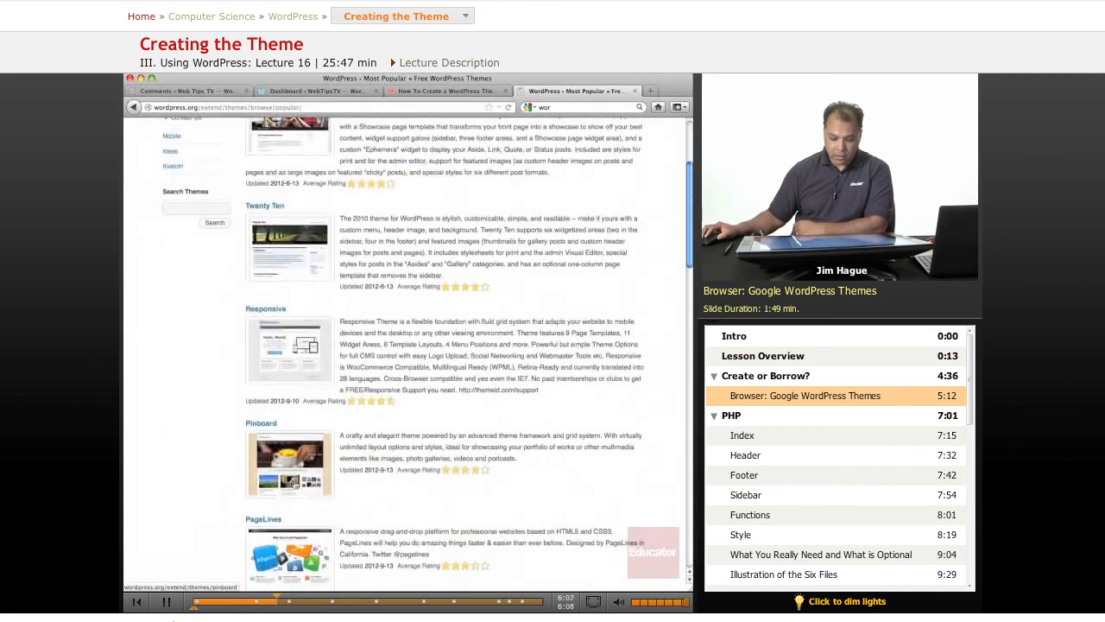
scroll(down, 3)
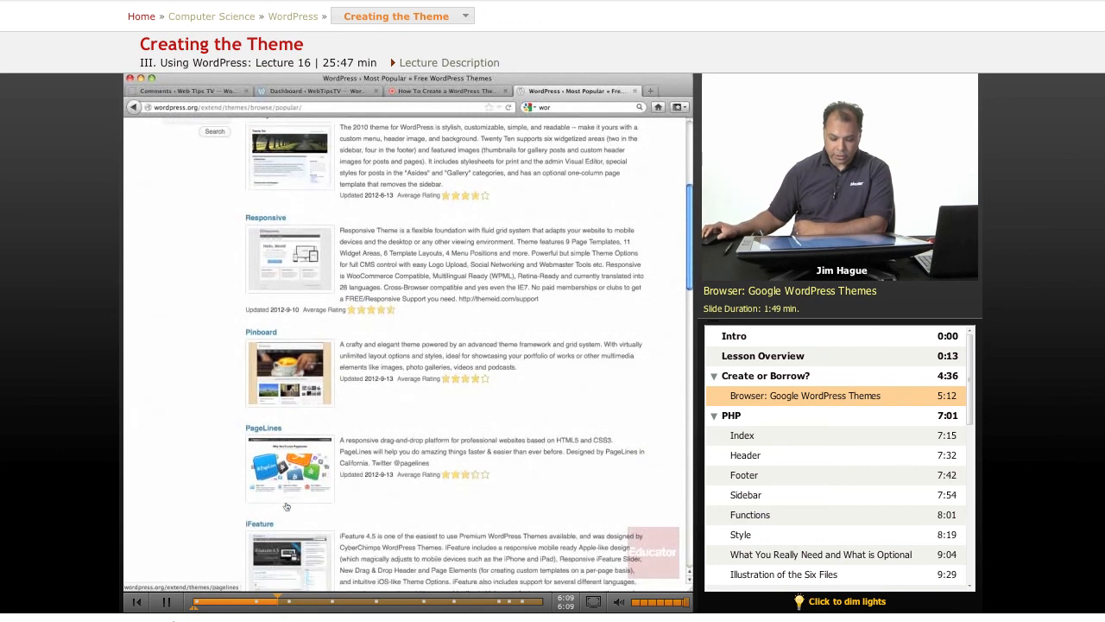
Step: Scroll further and open the iFeature theme's detail page (version 4.5.24)
scroll(down, 3)
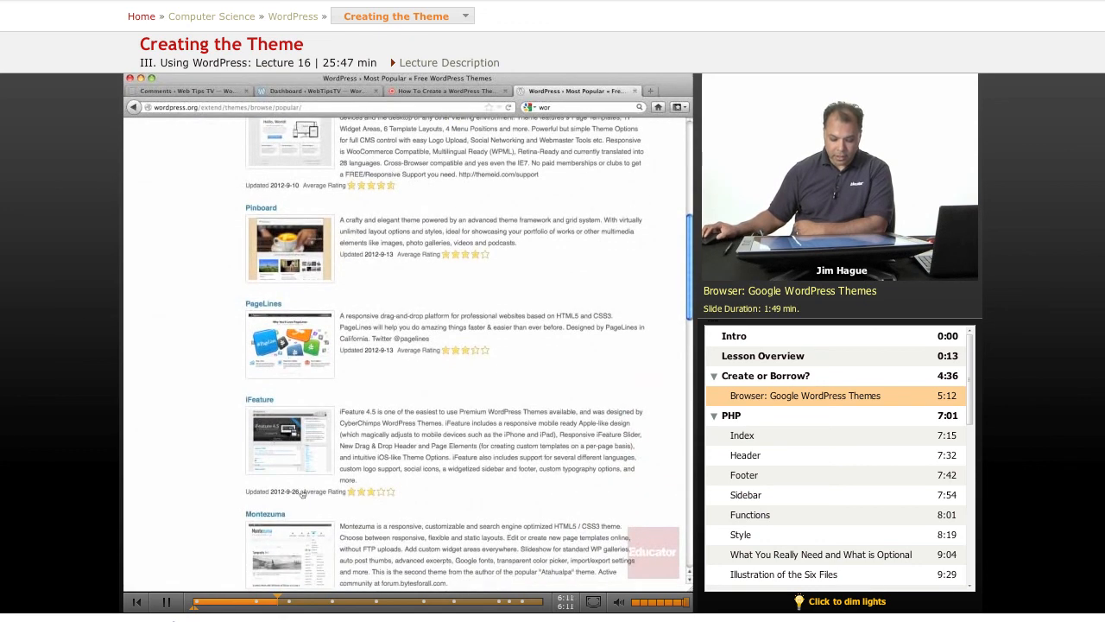
mouse_move(458, 313)
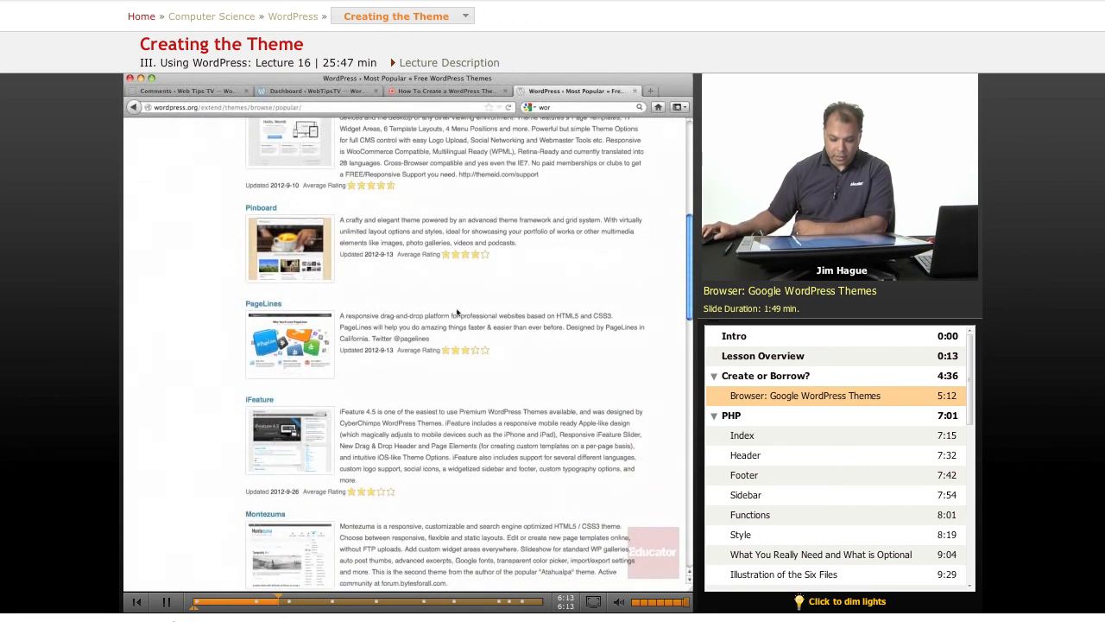
scroll(down, 3)
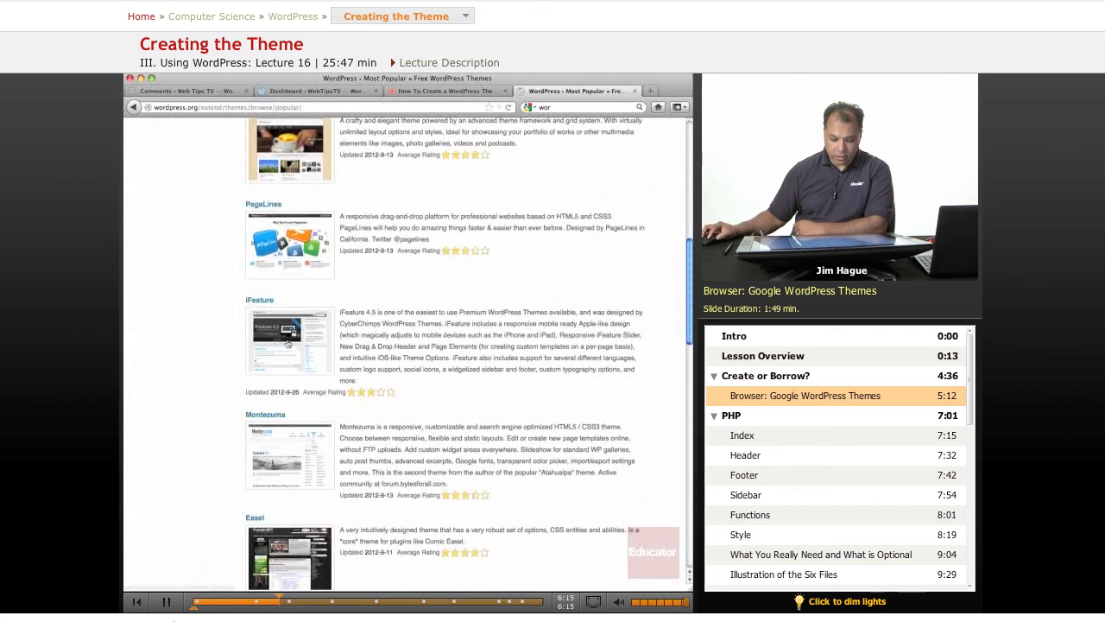
click(259, 300)
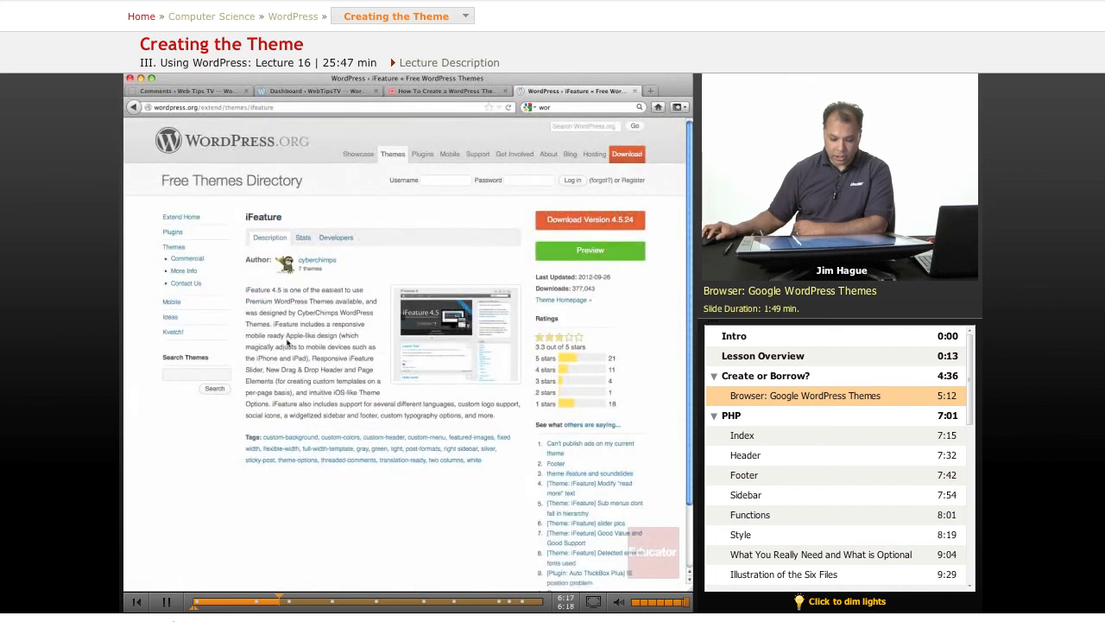